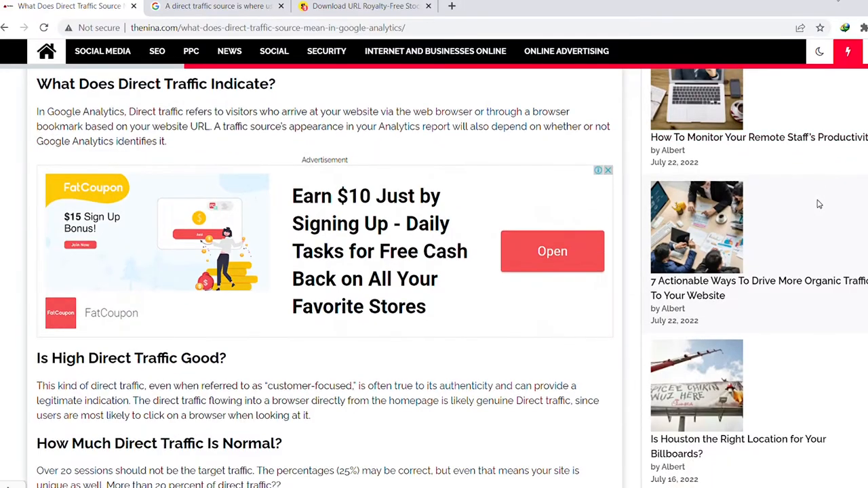
{"action": "scroll", "scroll_direction": "down", "scroll_amount": 3}
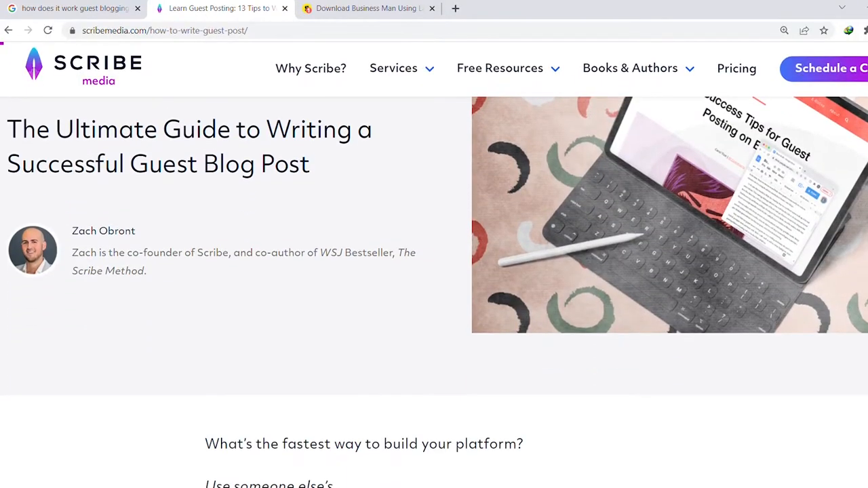
{"action": "scroll", "scroll_direction": "down", "scroll_amount": 3}
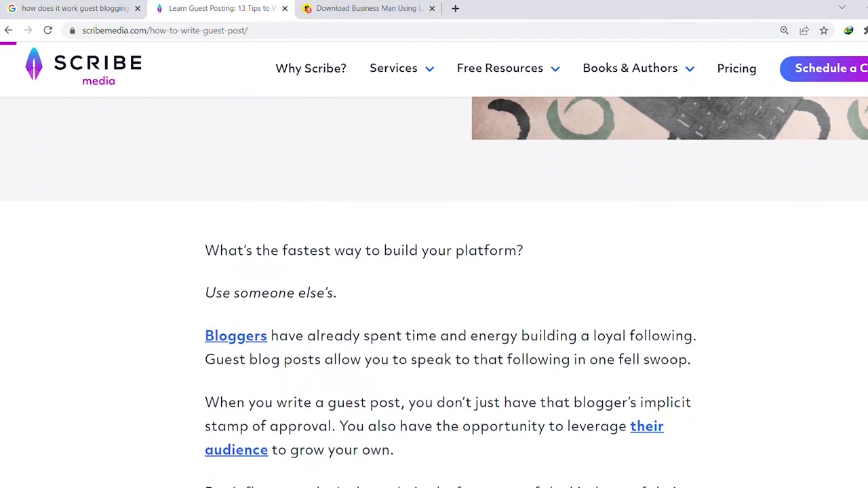